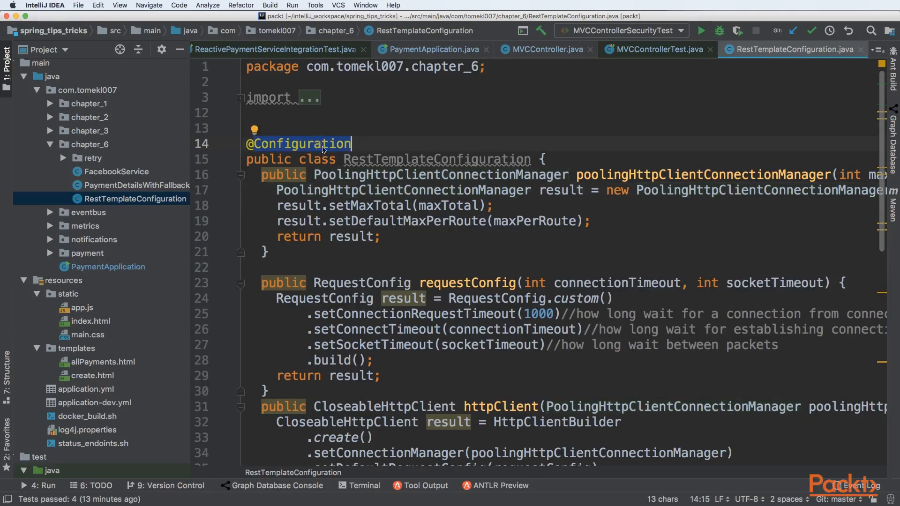
mouse_move(328, 153)
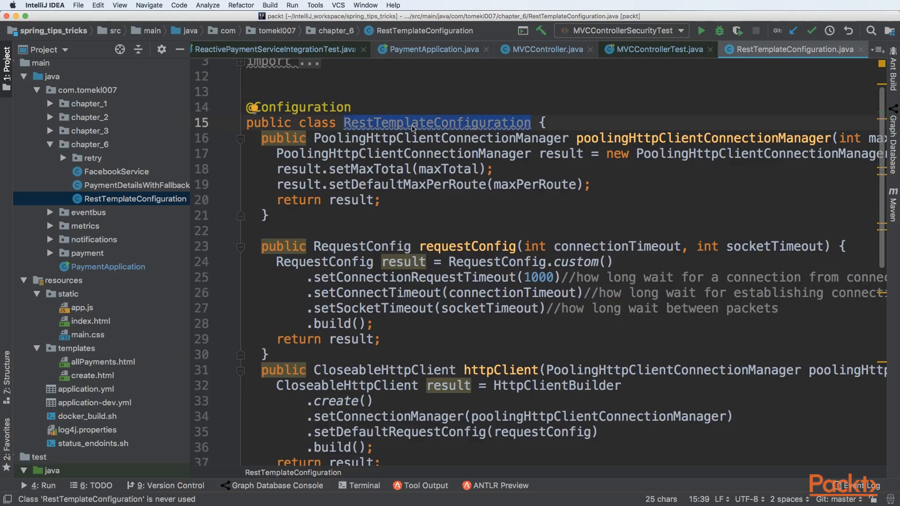
mouse_move(385, 192)
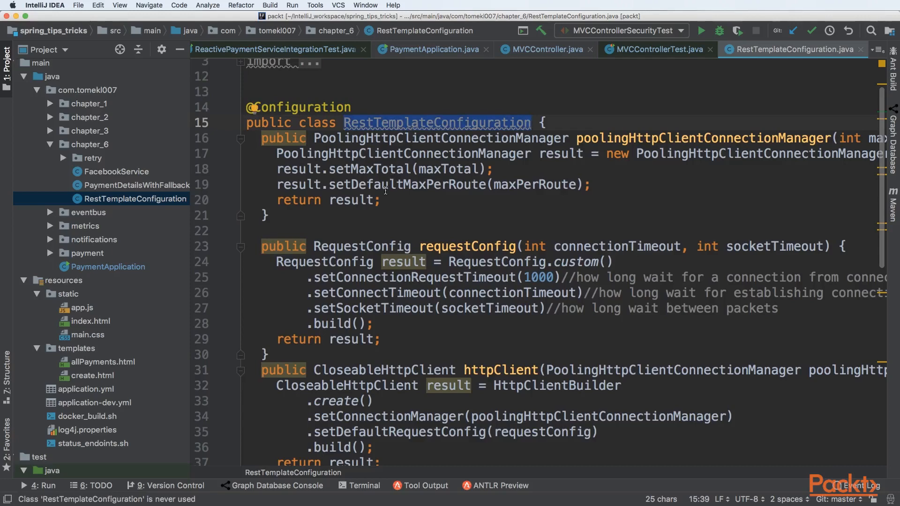
Wrap the poolingHttpClientConnectionManager's maxTotal and maxPerRoute parameters onto line 17
scroll(down, 3)
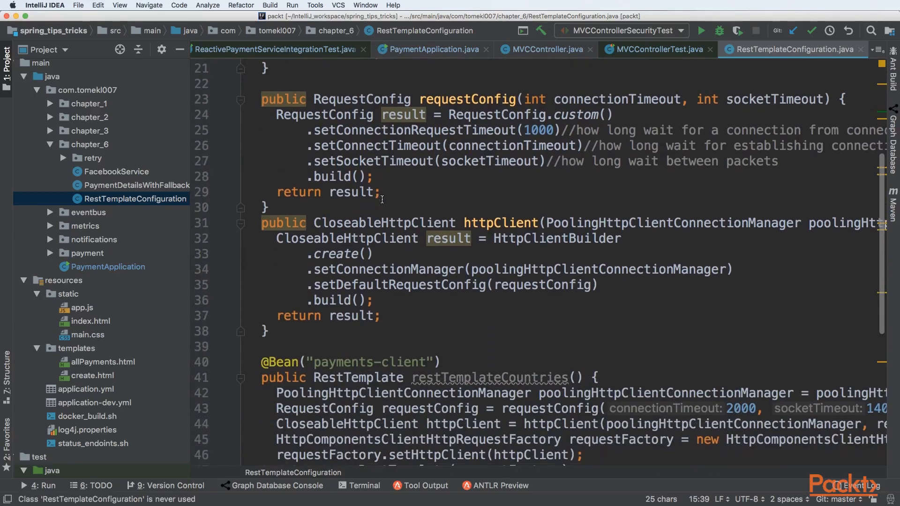
scroll(down, 3)
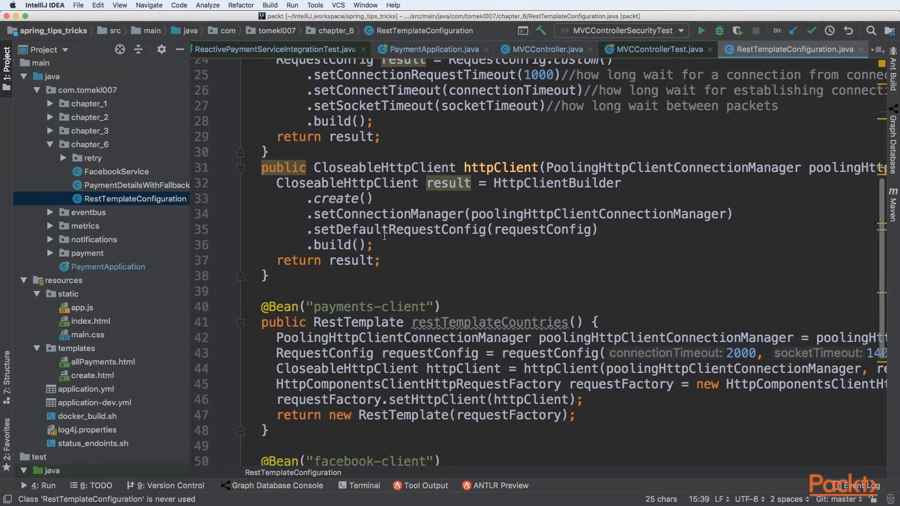
double_click(358, 321)
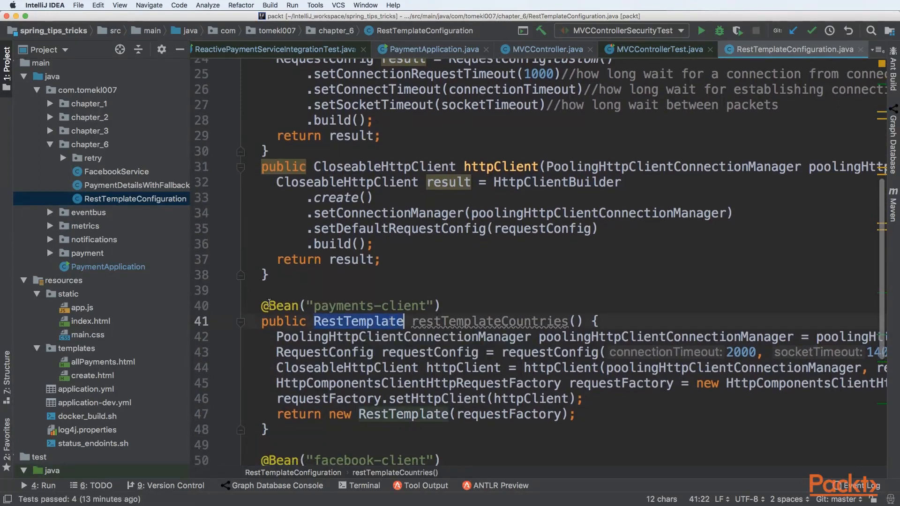
double_click(489, 320)
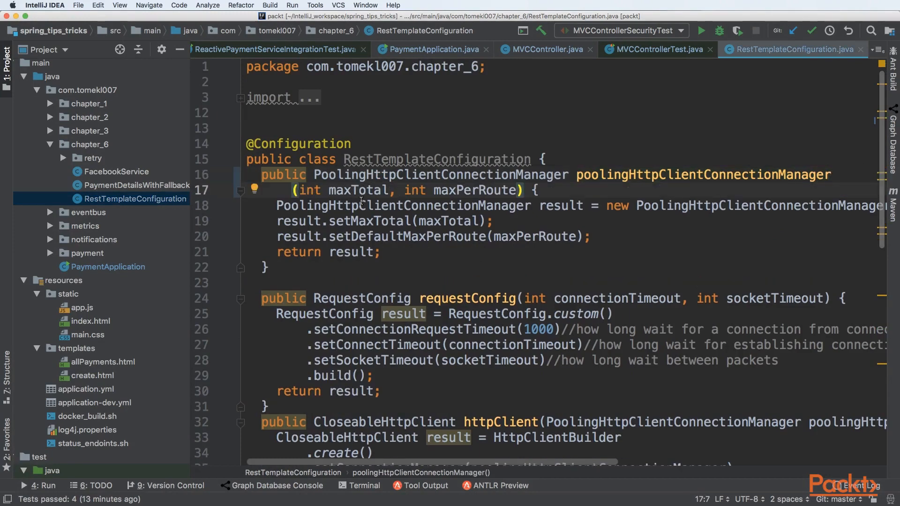
mouse_move(451, 187)
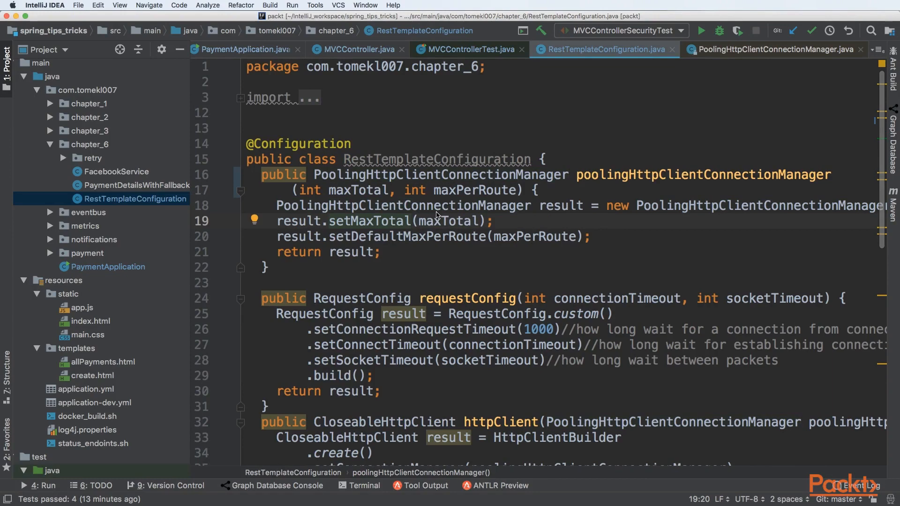
click(386, 221)
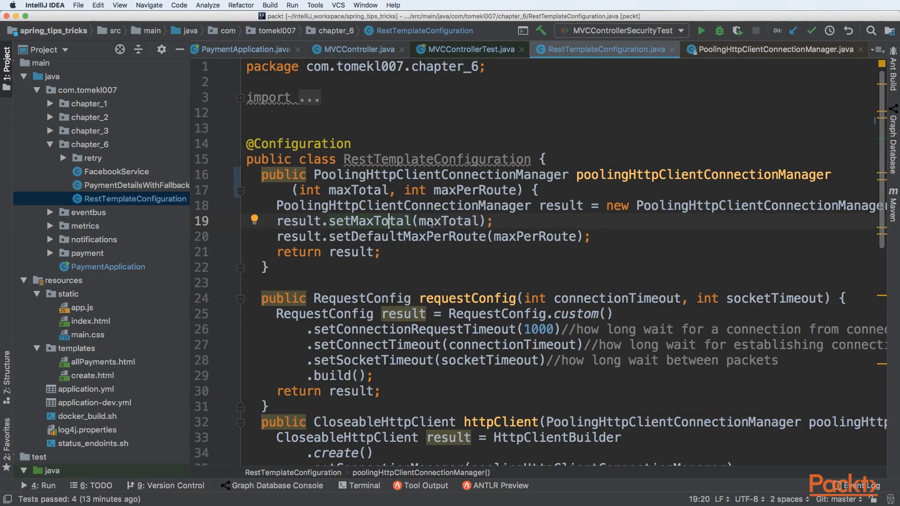
double_click(406, 236)
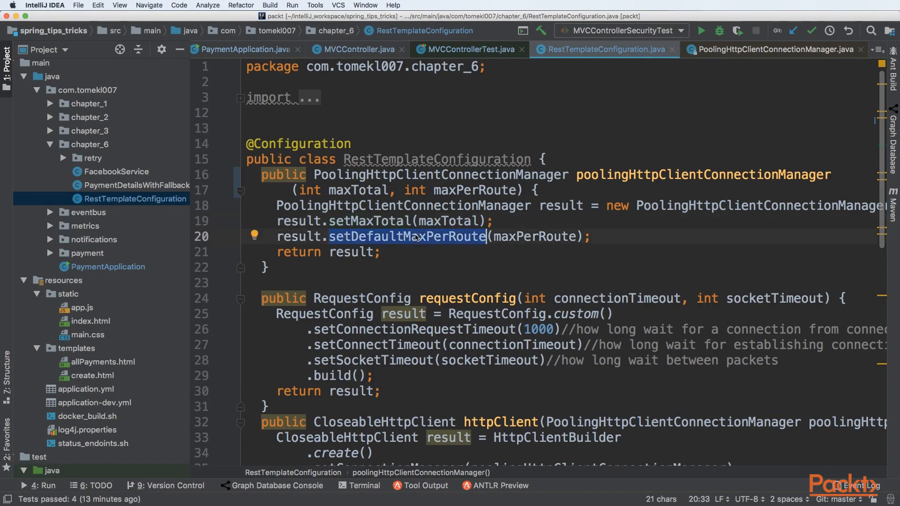
mouse_move(423, 244)
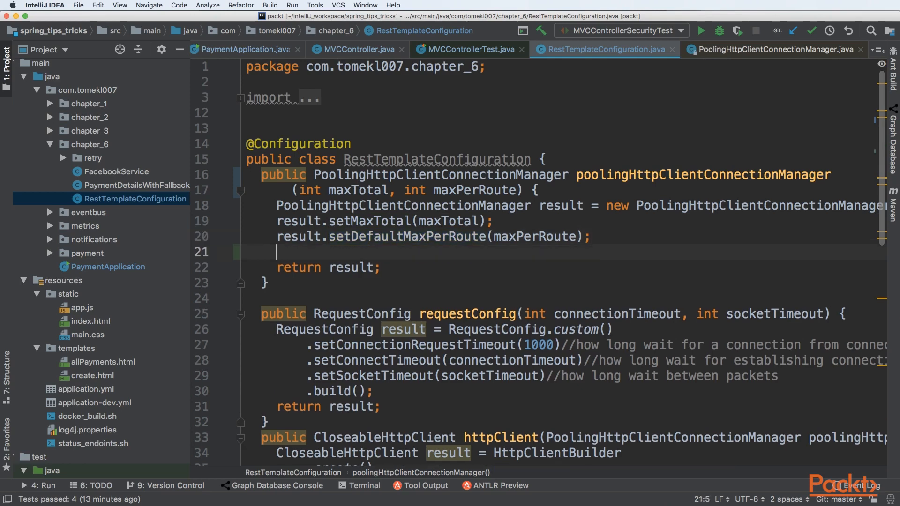
text(// /)
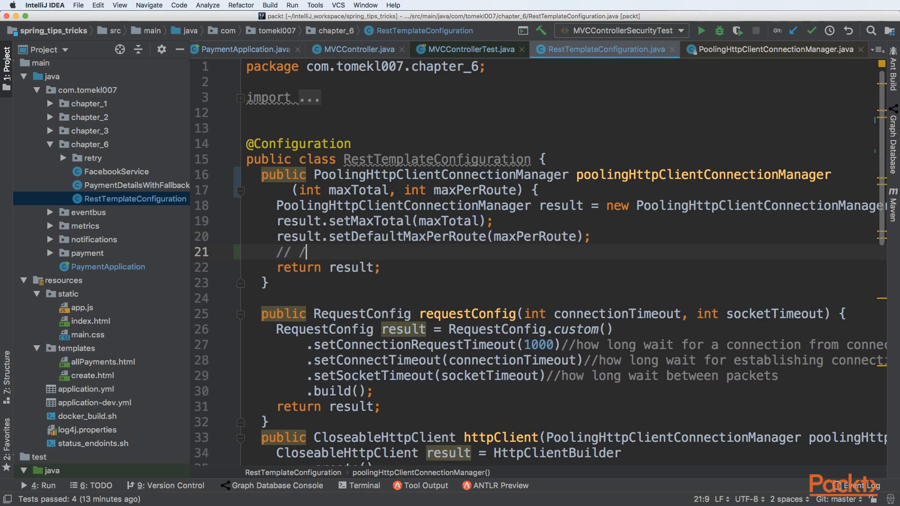
text(reactive)
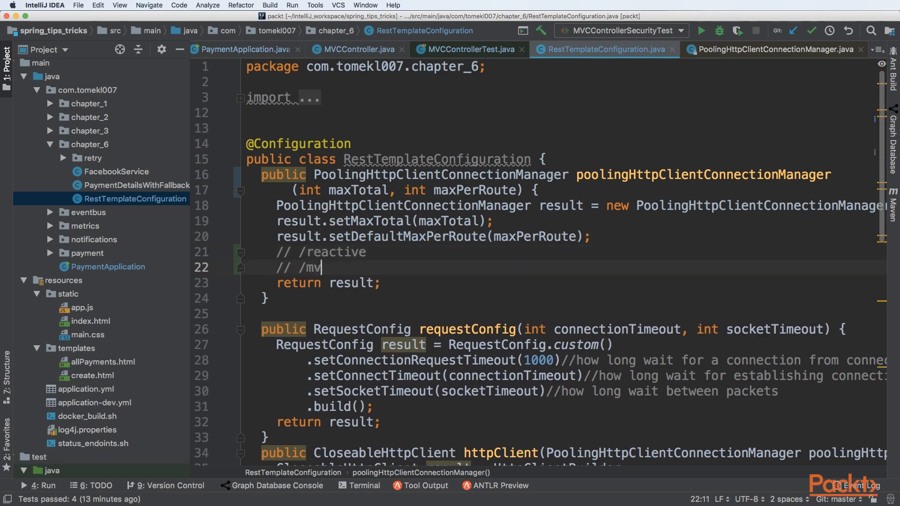
text(c)
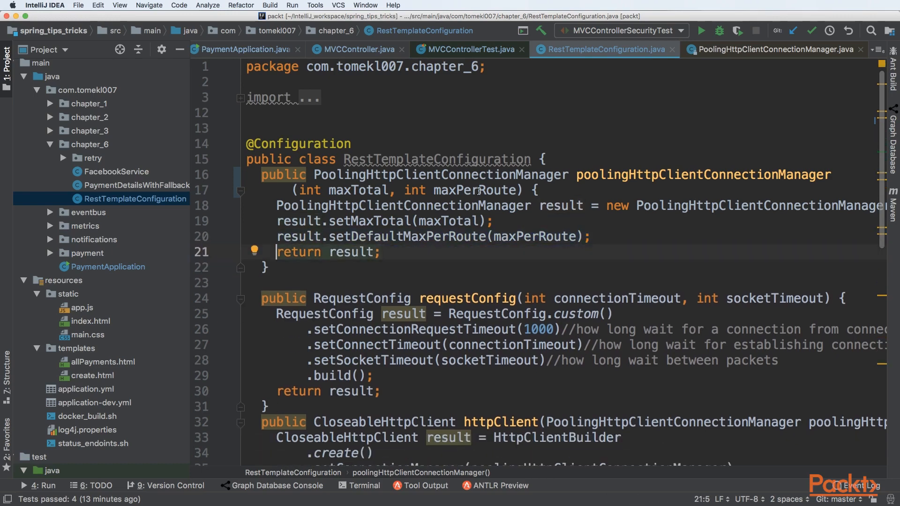
scroll(down, 3)
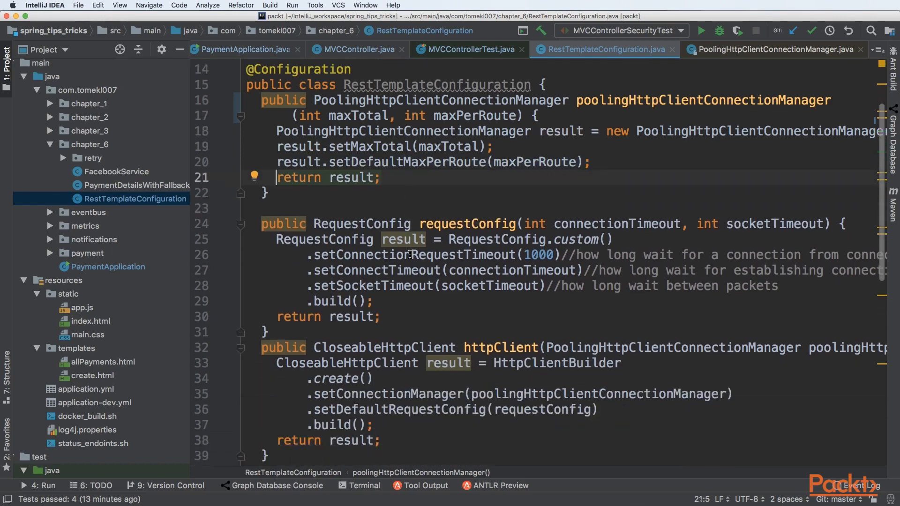
scroll(down, 3)
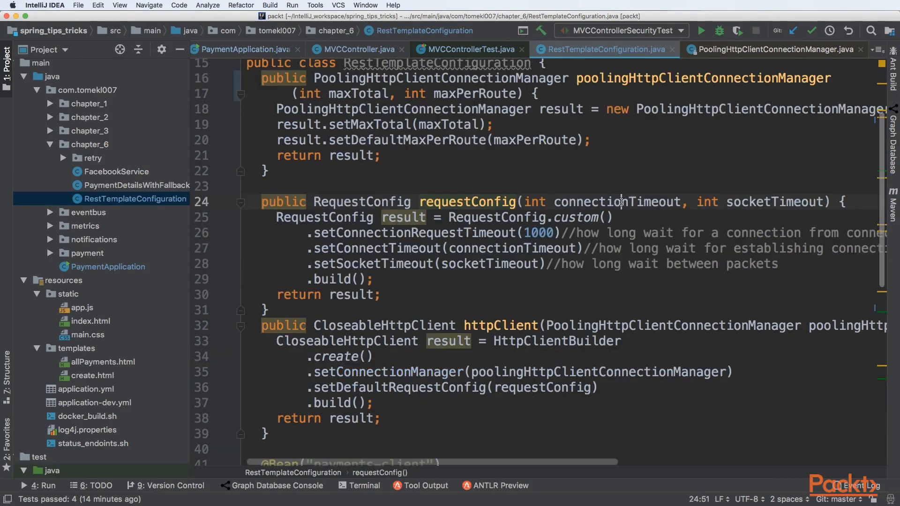
double_click(617, 202)
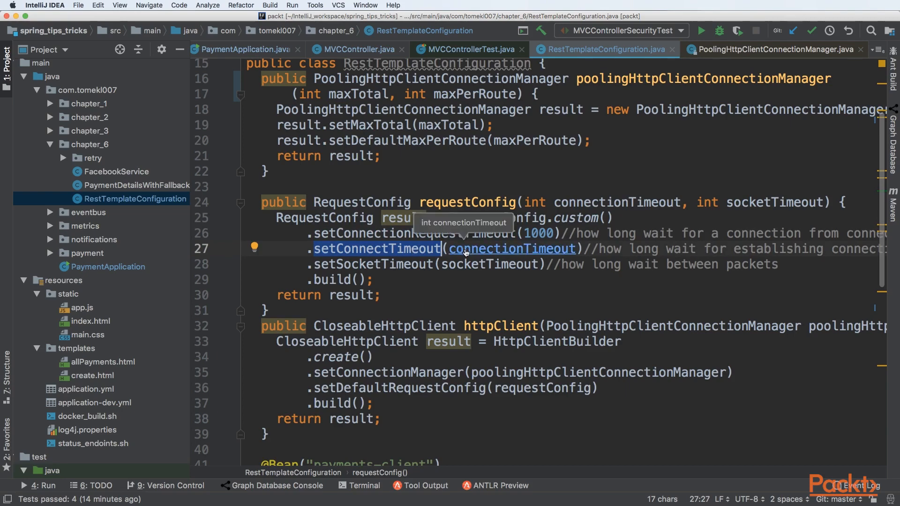
scroll(down, 3)
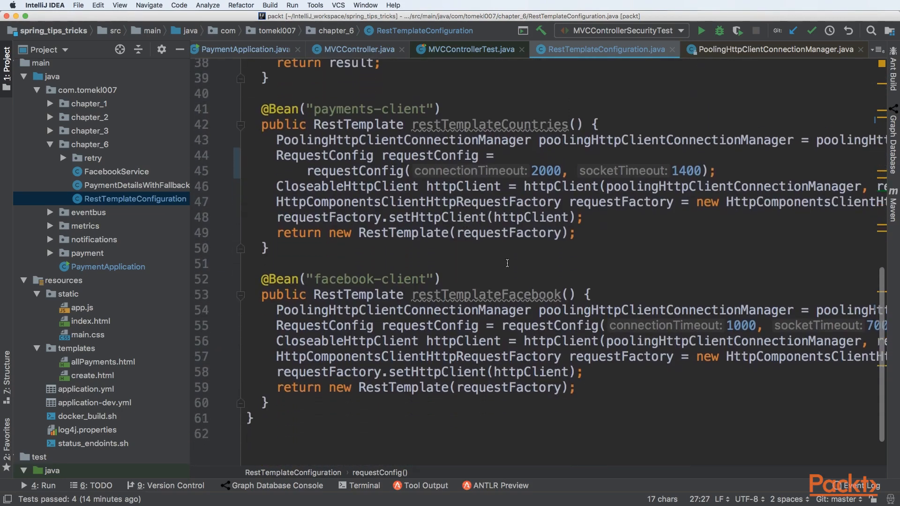
click(547, 170)
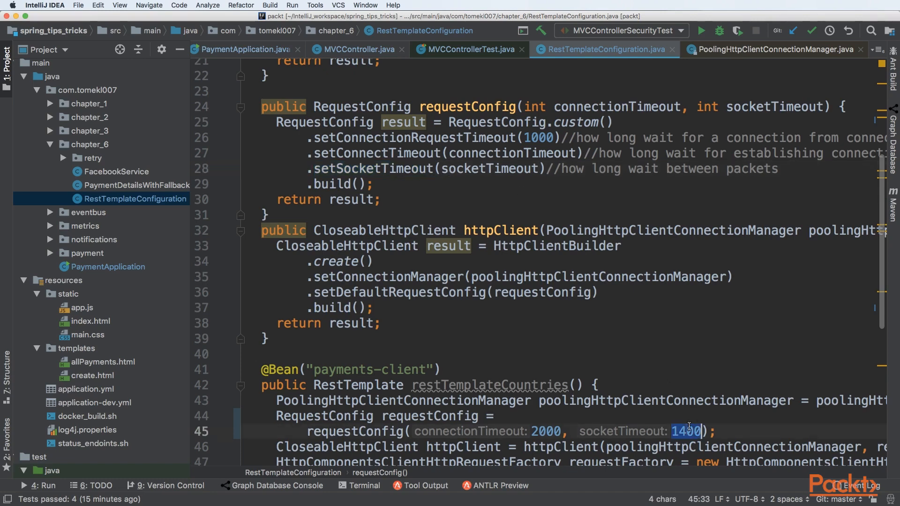
text(999999)
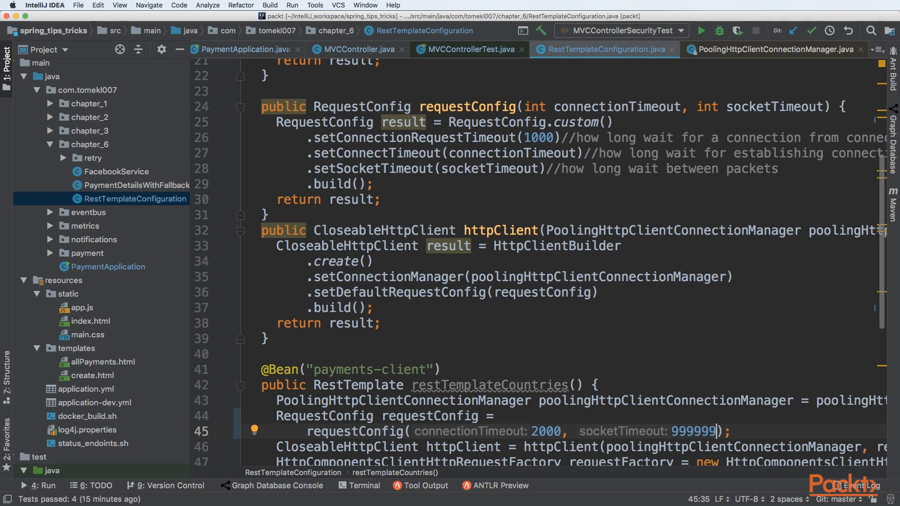
mouse_move(688, 438)
text(1400)
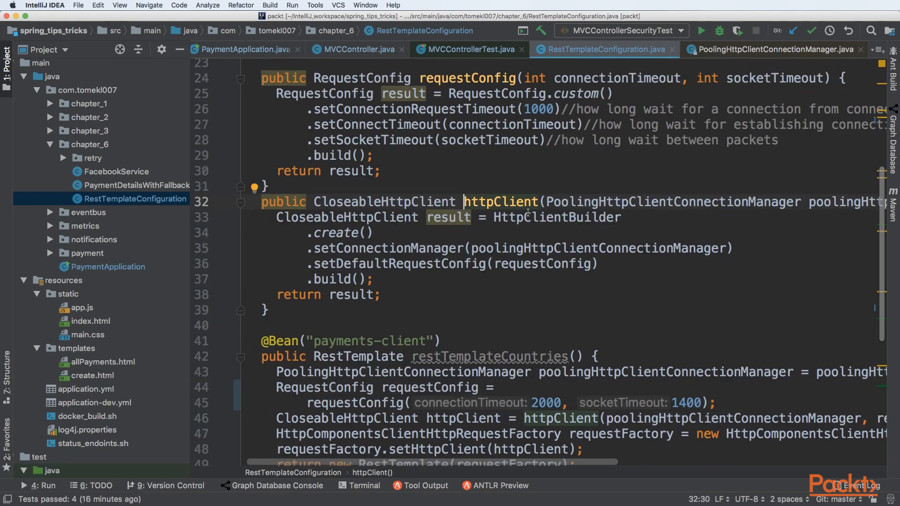
mouse_move(531, 223)
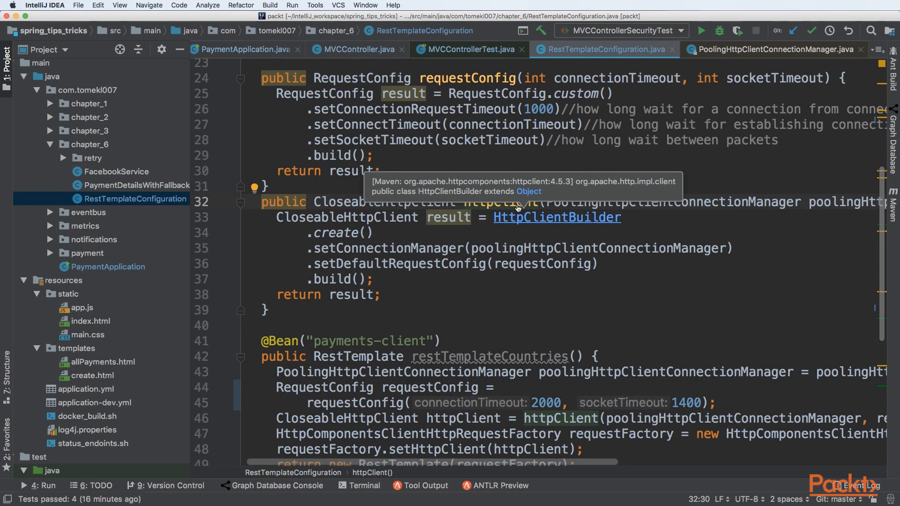
mouse_move(389, 250)
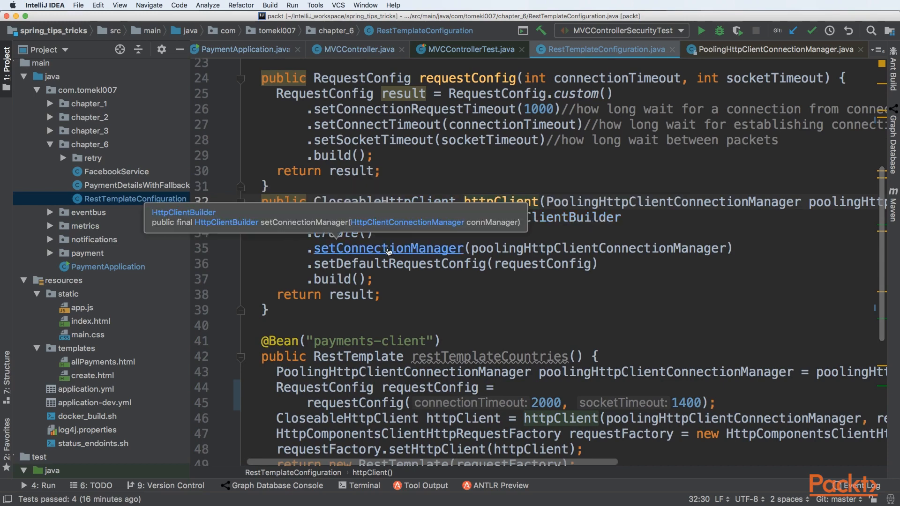
Put the HttpComponentsClientHttpRequestFactory constructor on its own line and jump to its Spring source
double_click(388, 247)
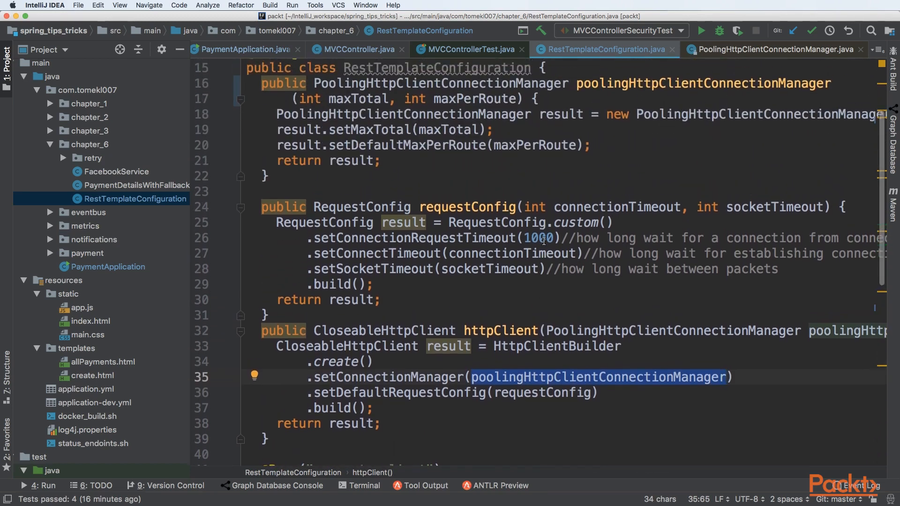
scroll(down, 3)
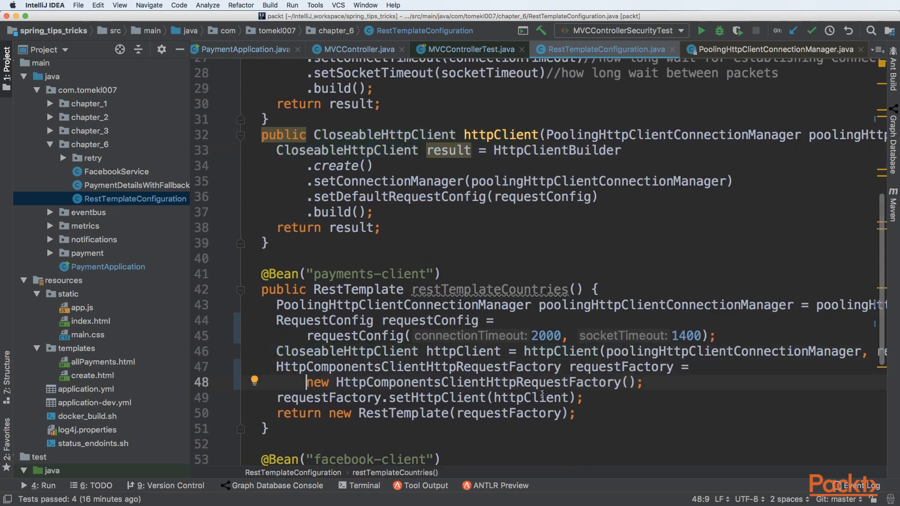
double_click(476, 382)
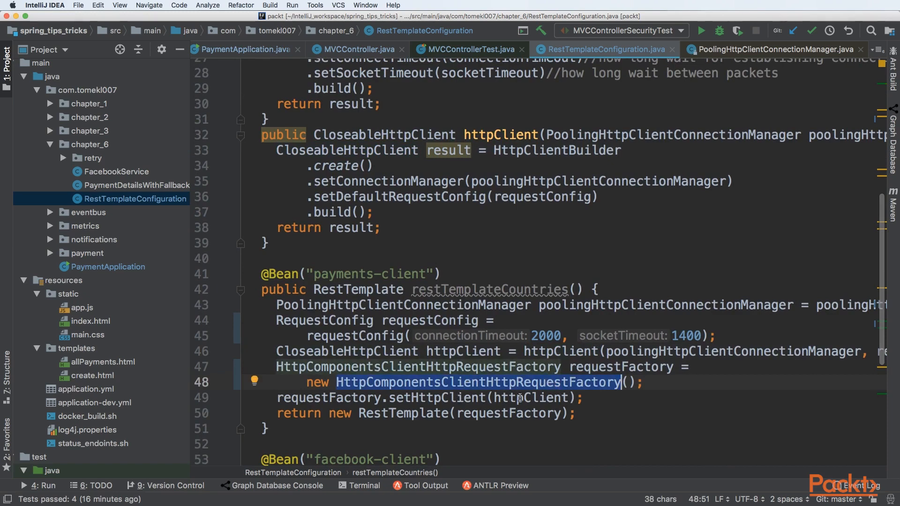
click(479, 367)
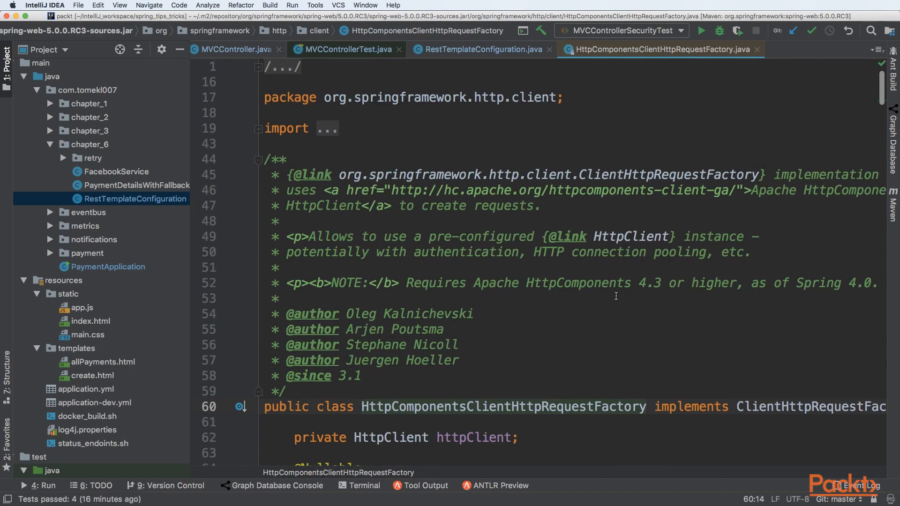
Switch back to RestTemplateConfiguration.java at the payments-client bean
click(477, 49)
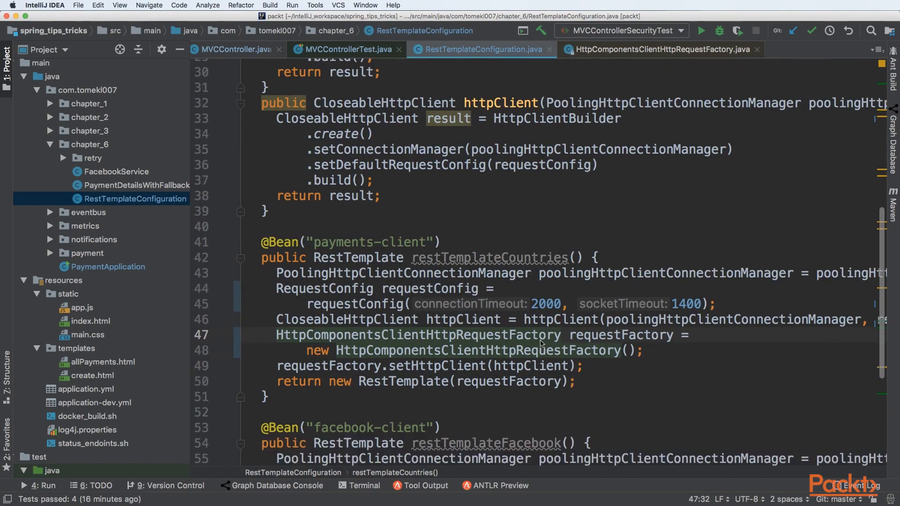